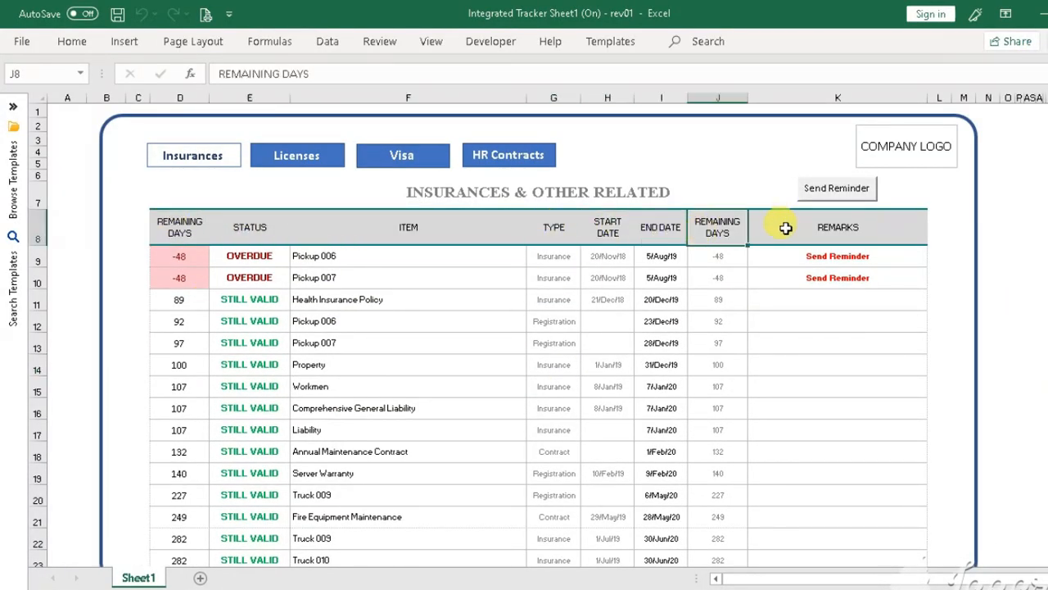
- Browse the Licenses and HR Contracts tables, return to Insurances and check the Pickup 006 status formula
click(296, 154)
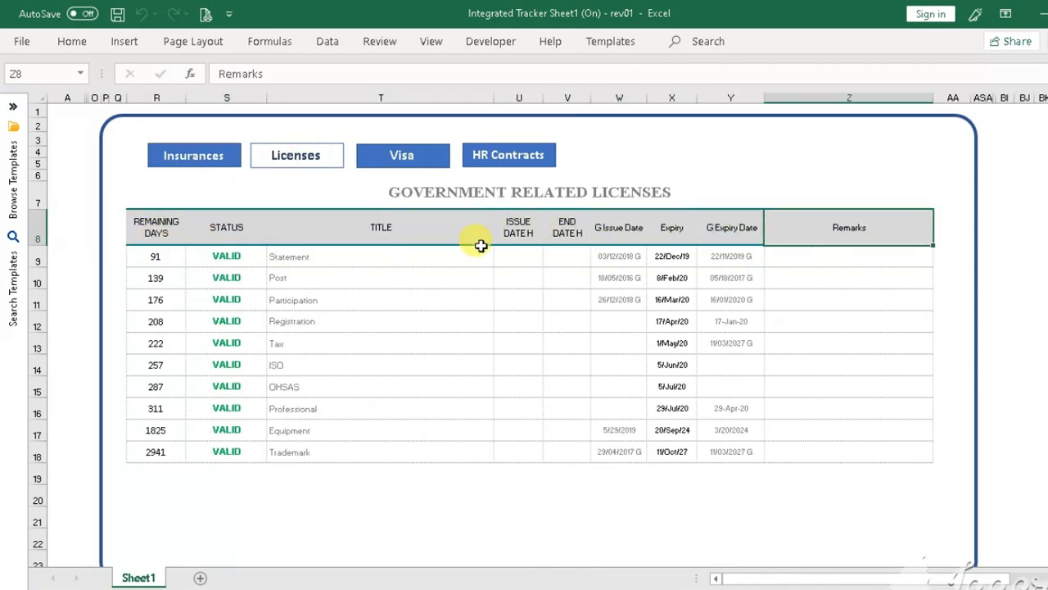
click(508, 154)
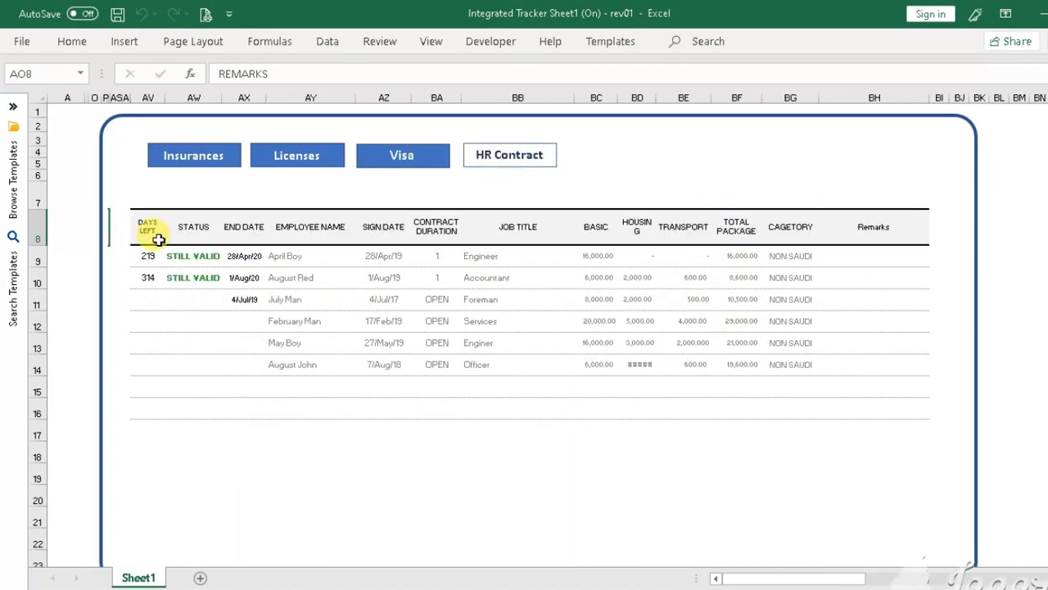
click(193, 154)
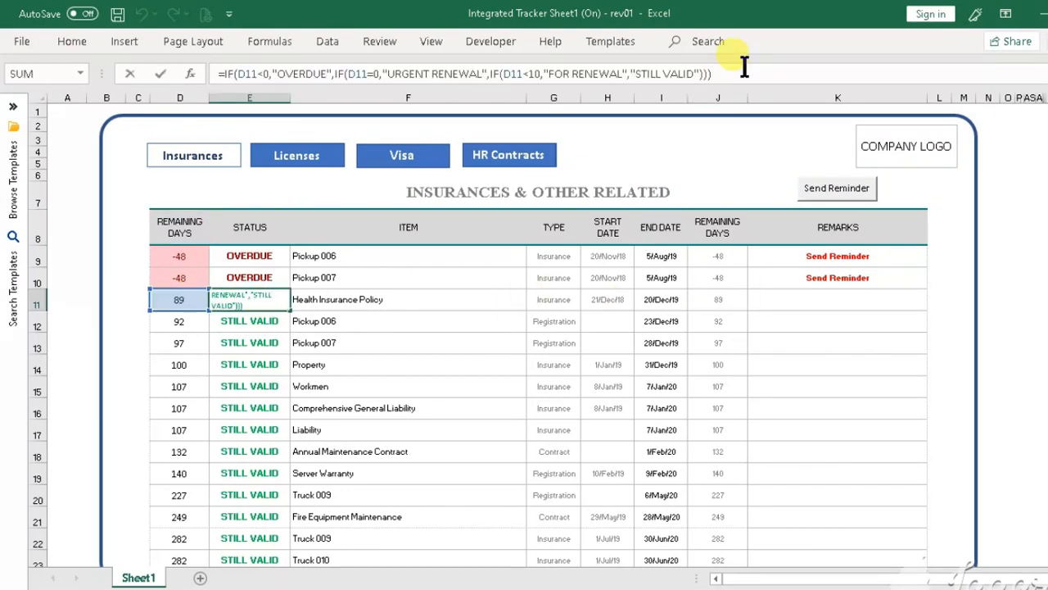
mouse_move(450, 74)
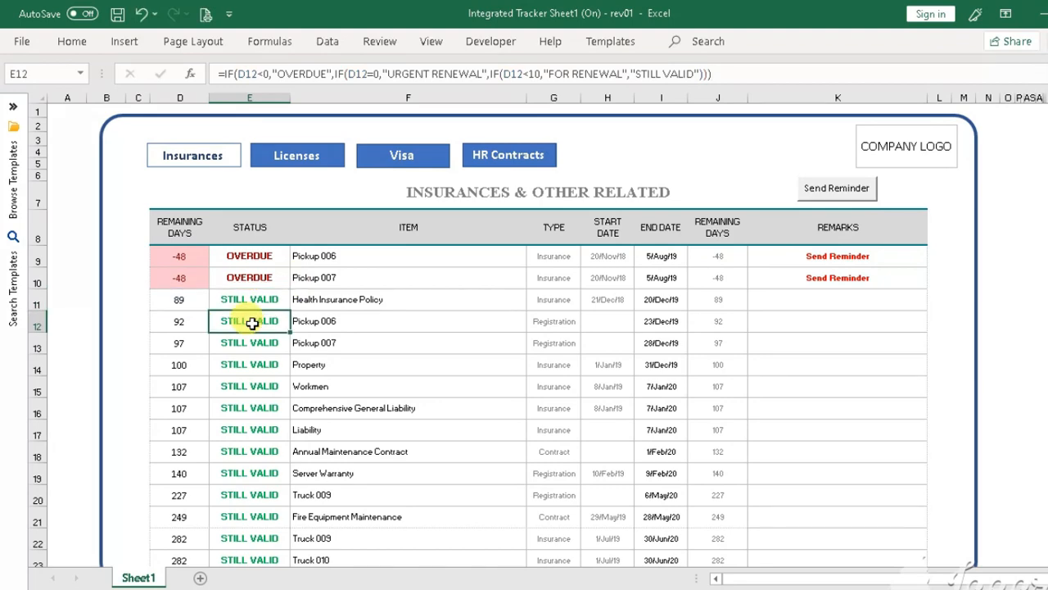
click(718, 298)
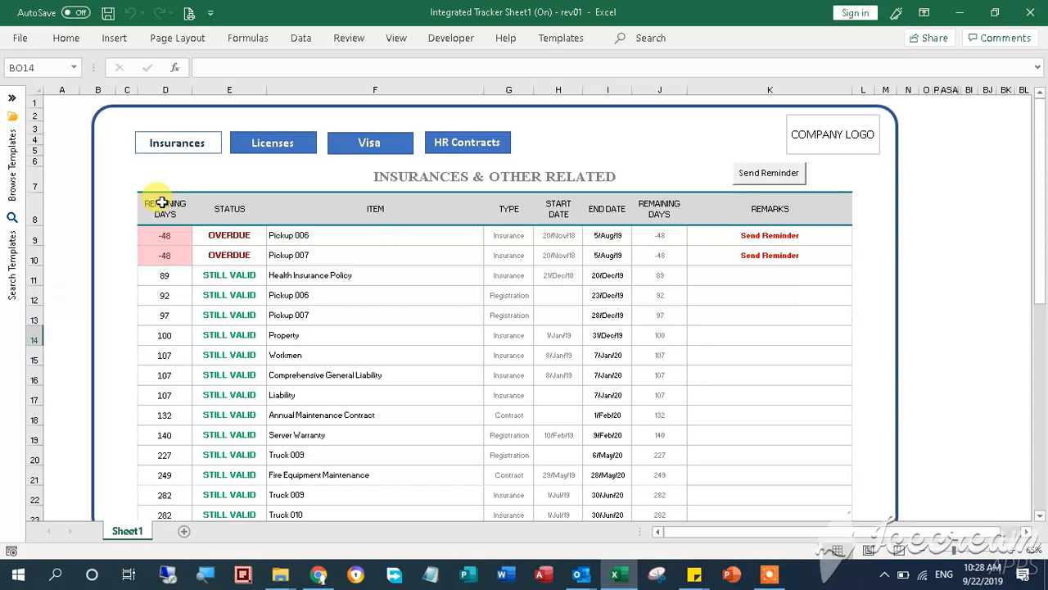
- Review the Insurances REMAINING DAYS, STATUS and TYPE column headings
click(164, 208)
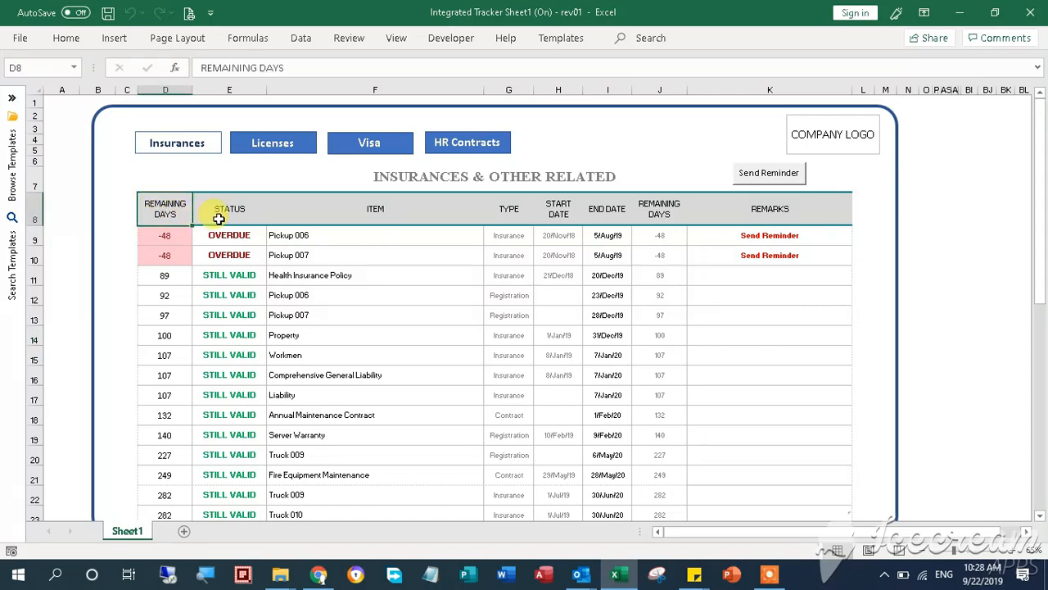
click(229, 208)
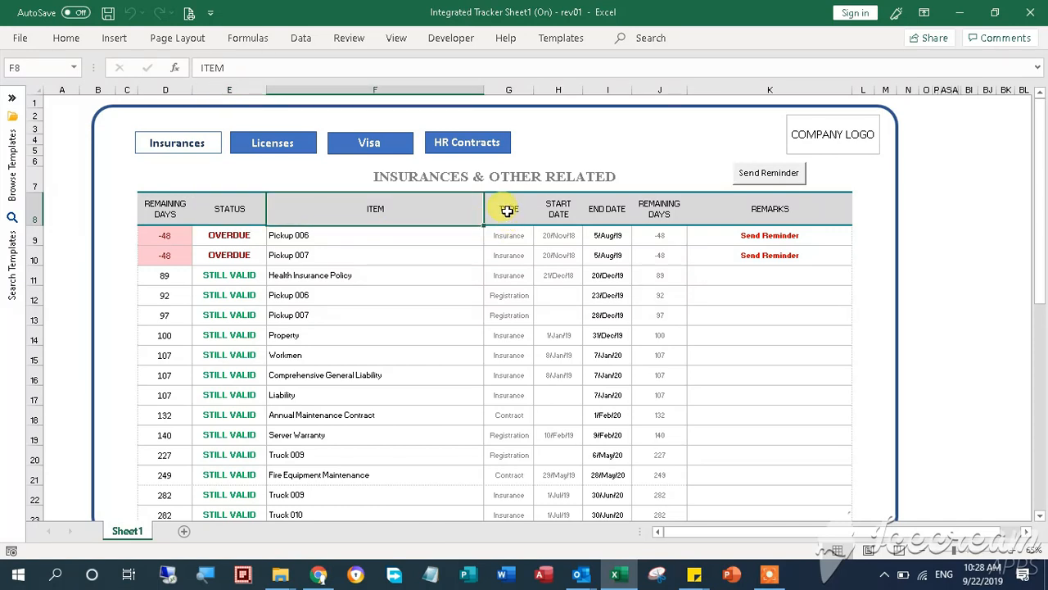
click(508, 209)
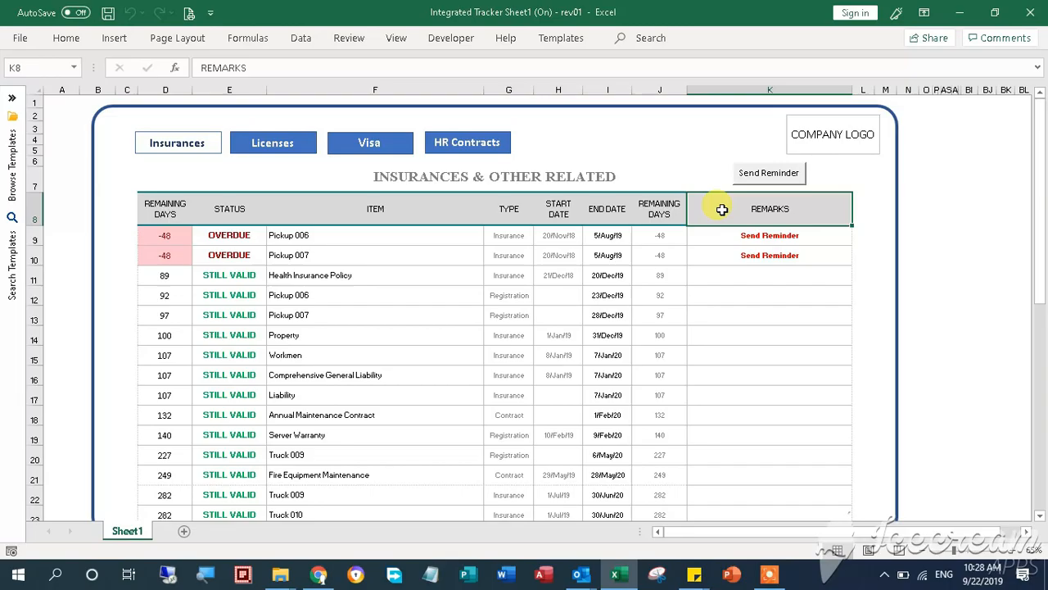
mouse_move(683, 277)
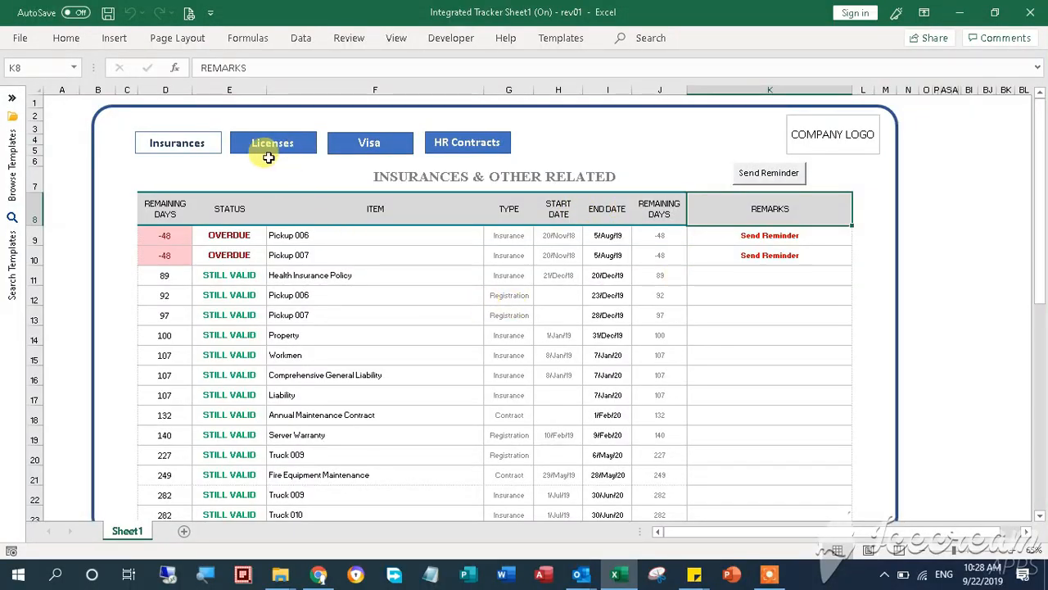
- Switch to the Government Related Licenses table and review its headings through to the Expiry column
click(272, 141)
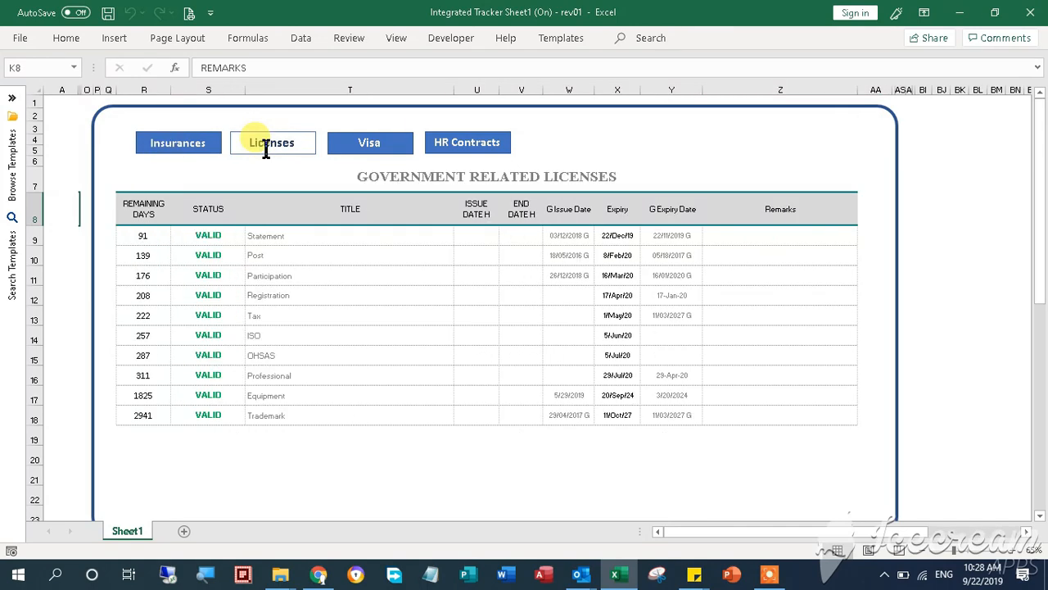
click(145, 208)
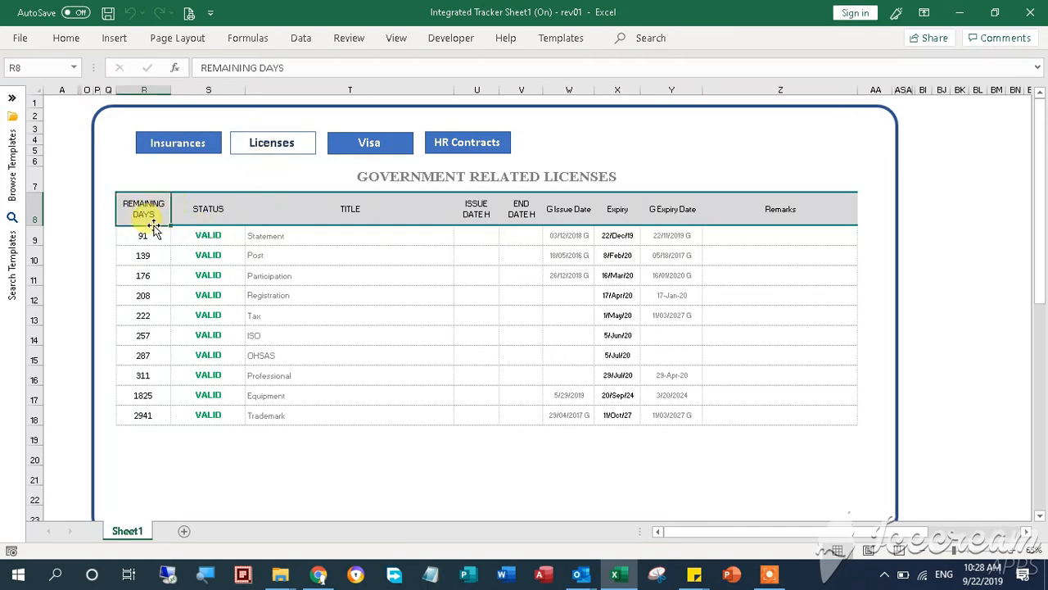
click(206, 208)
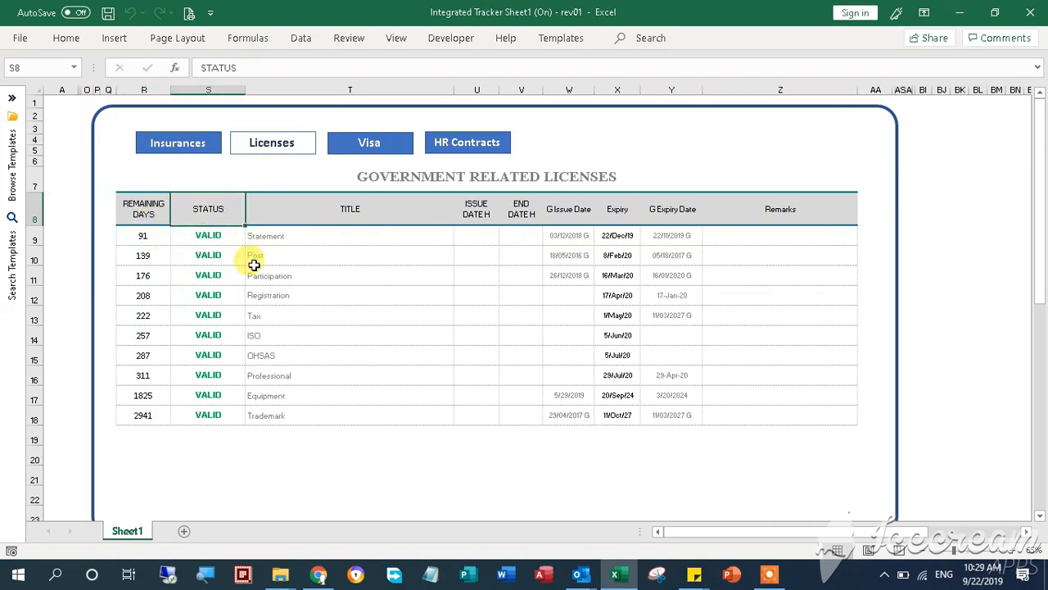
click(350, 208)
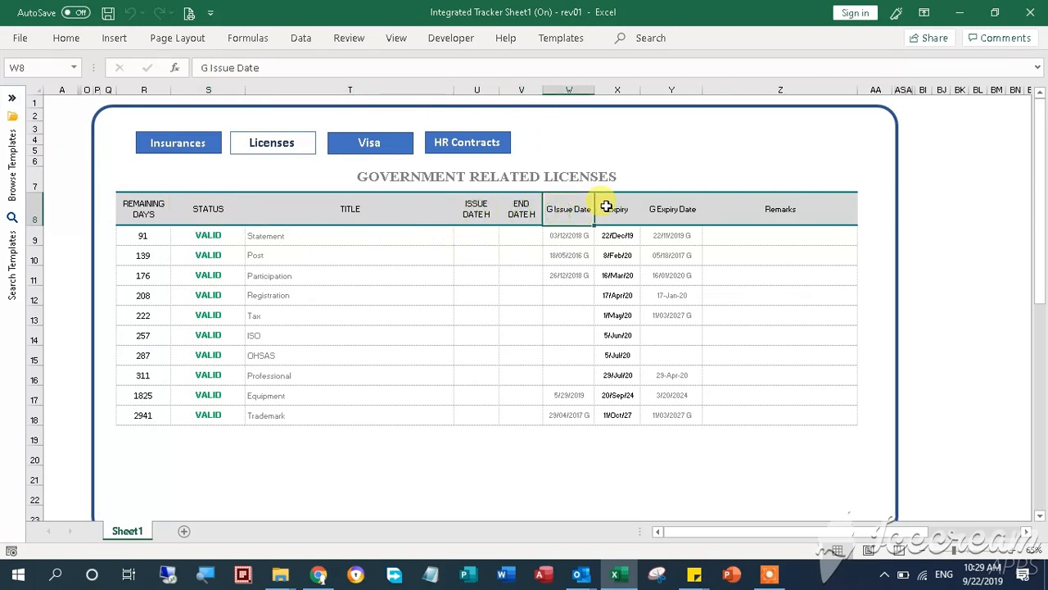
click(737, 215)
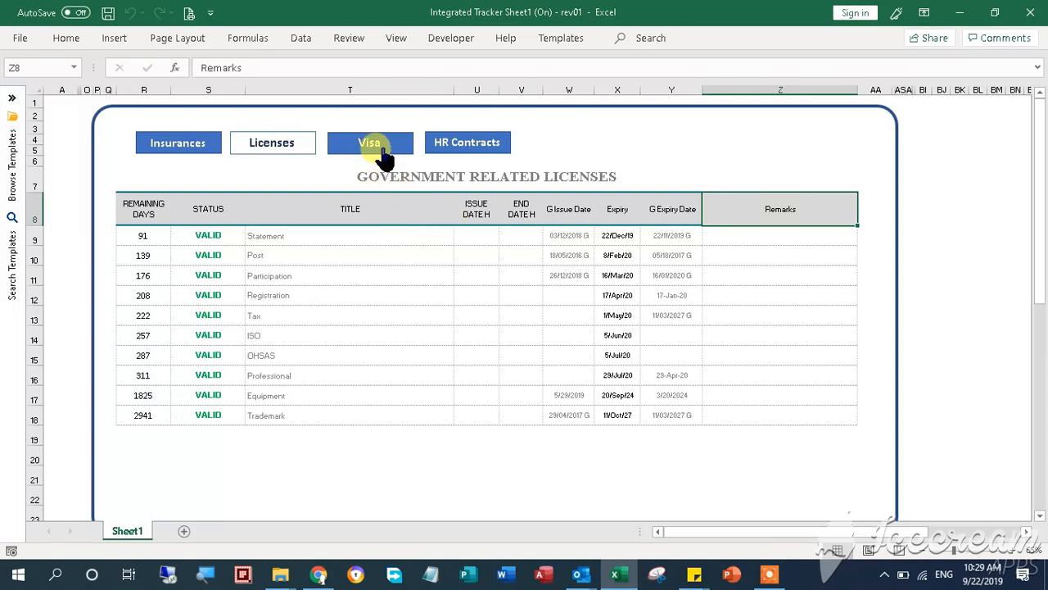
- View the Visa & Iqama table, check the first visa's EXPIRED status and the EXPIRY DATE heading
click(370, 140)
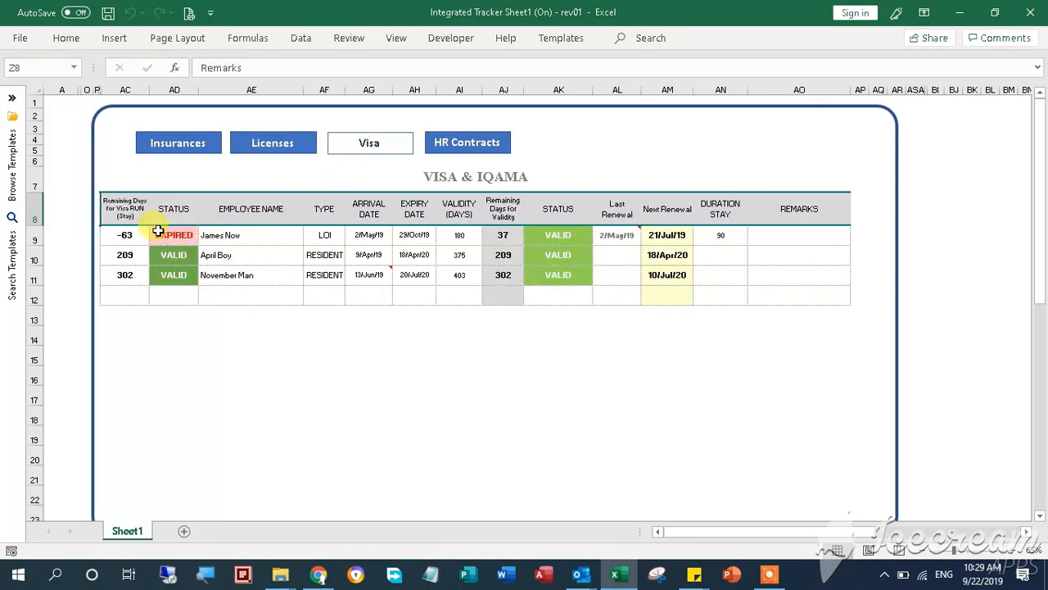
click(173, 221)
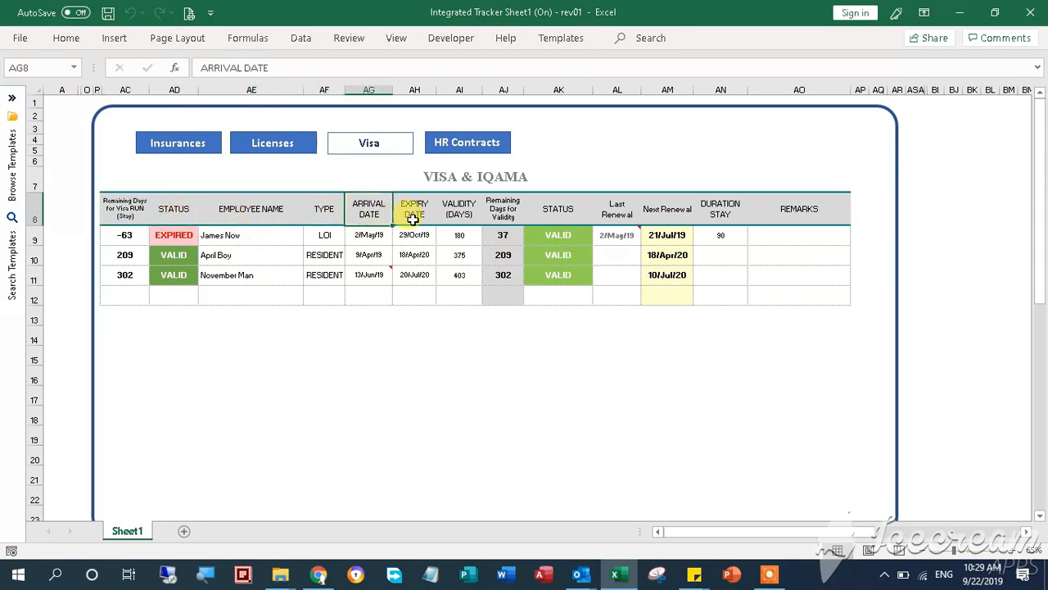
click(177, 142)
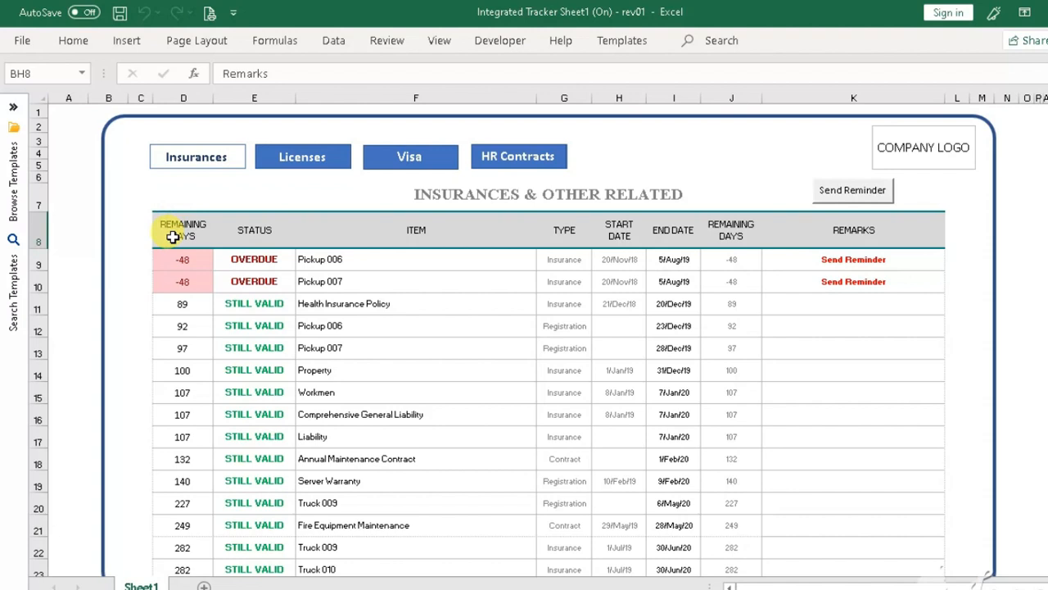
click(183, 230)
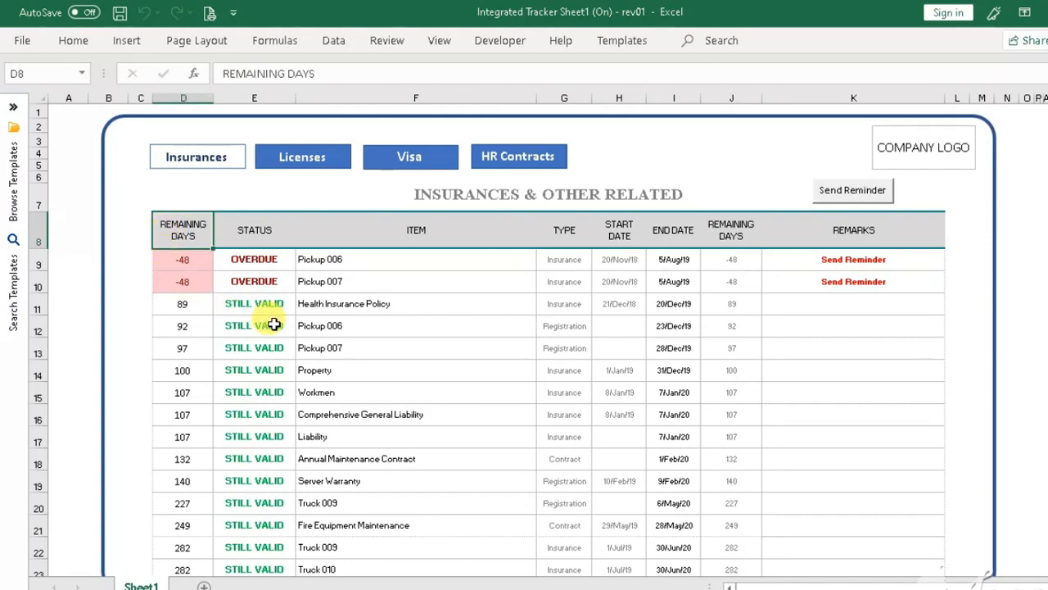
click(183, 303)
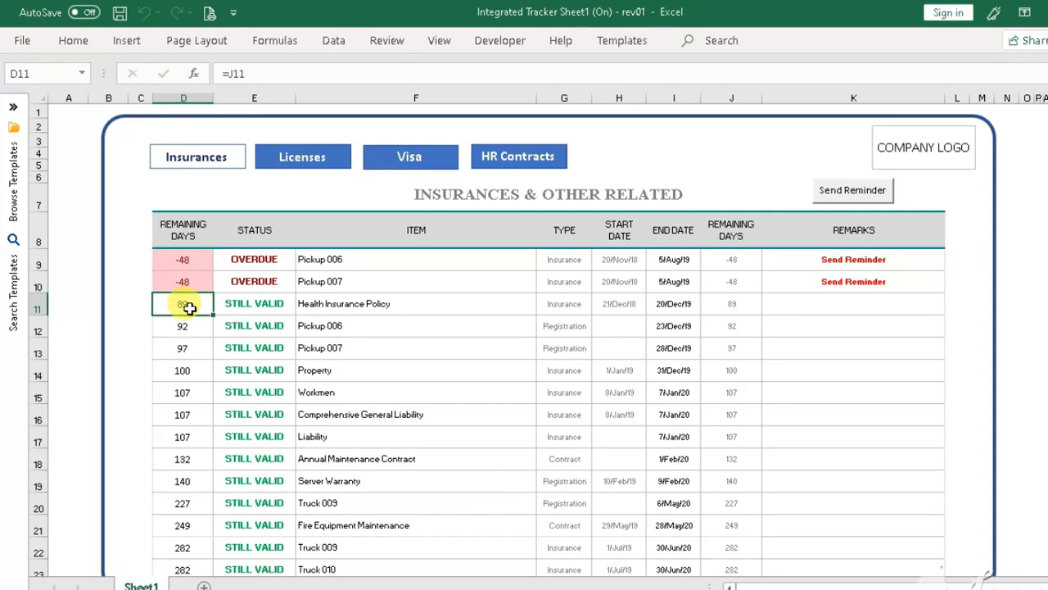
click(254, 303)
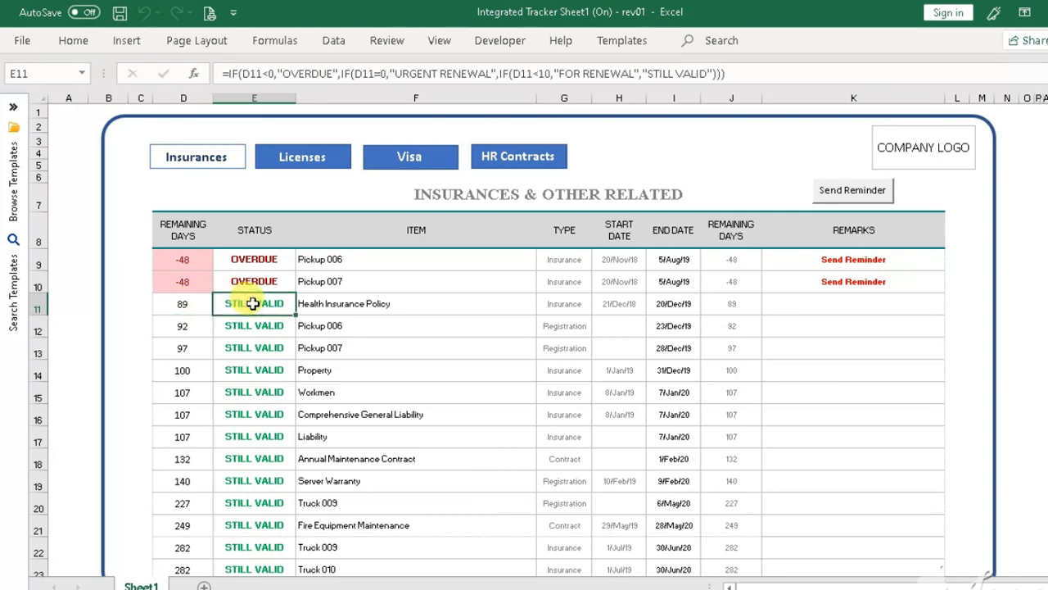
mouse_move(322, 304)
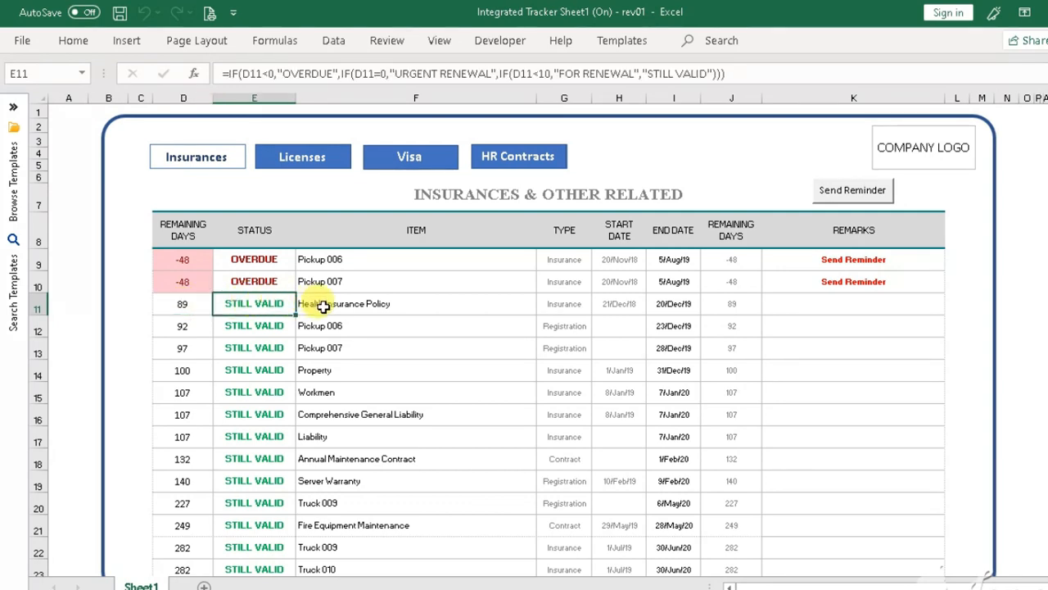
click(728, 303)
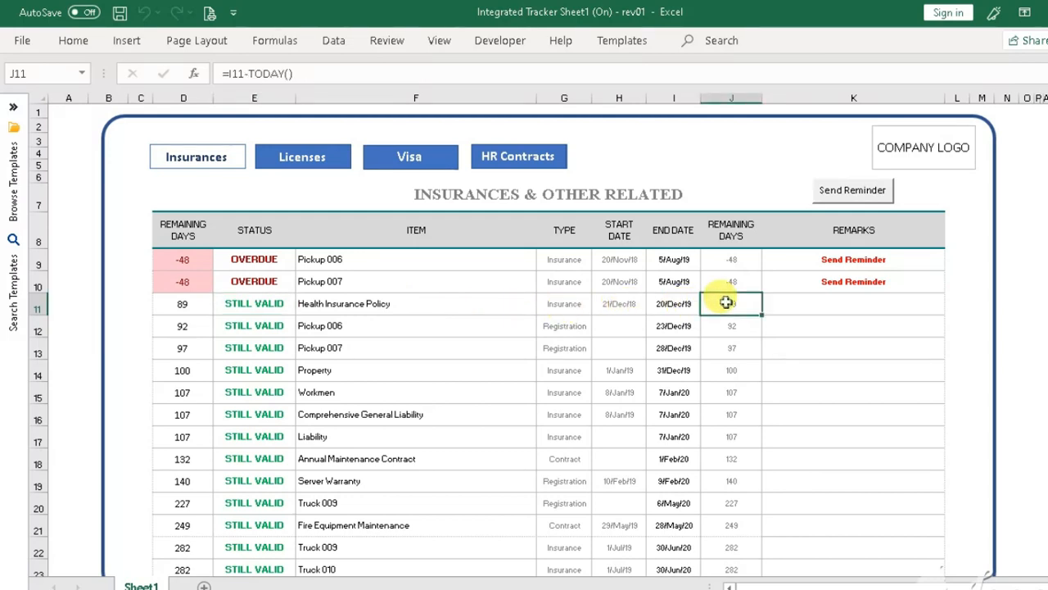
mouse_move(773, 305)
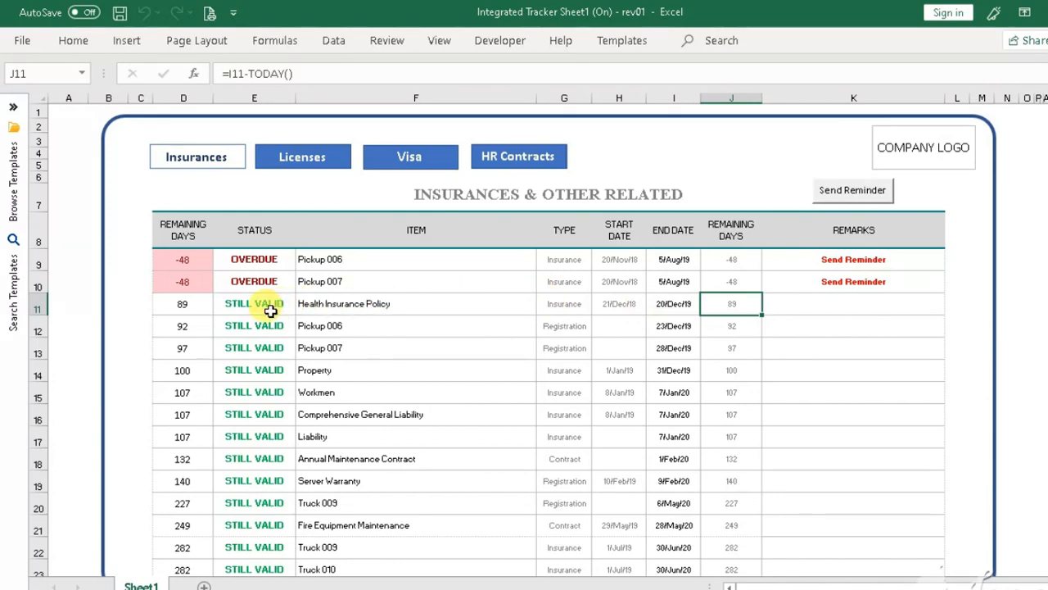
click(254, 303)
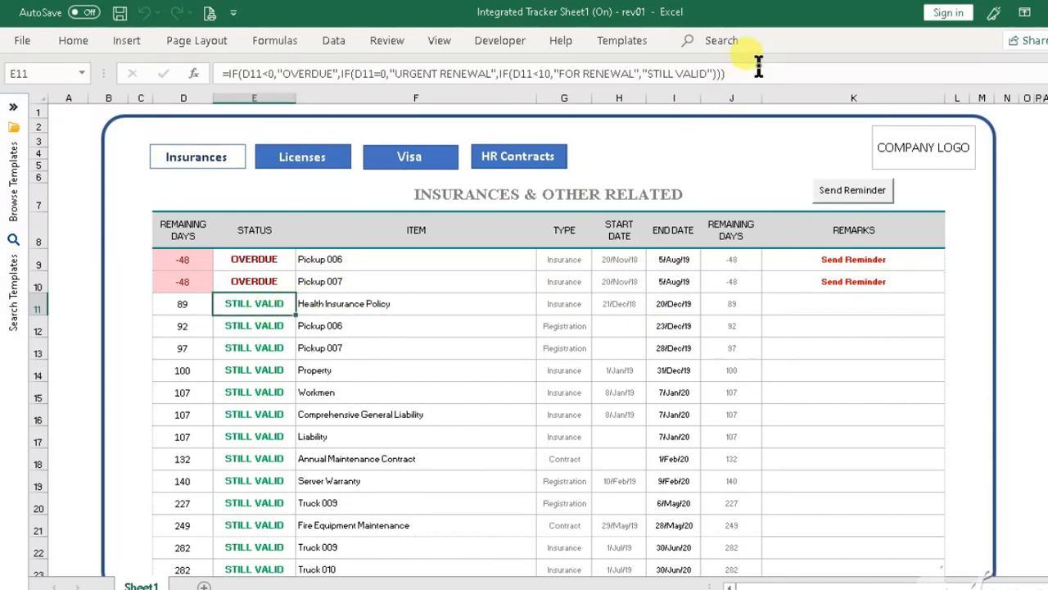
double_click(254, 303)
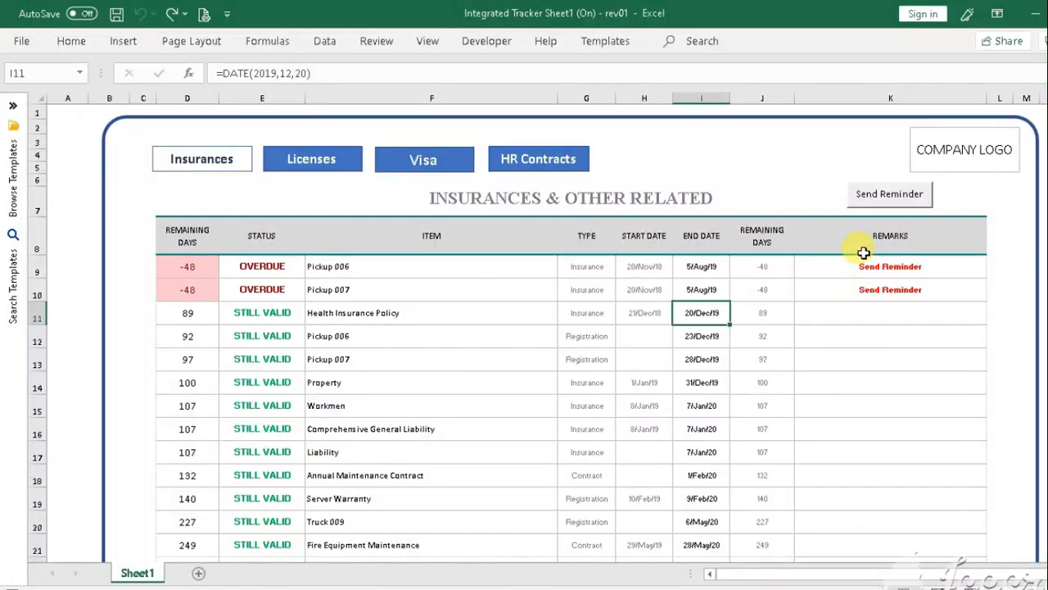
- Select the Health Insurance Policy end date cell and reopen its date formula for editing
click(865, 288)
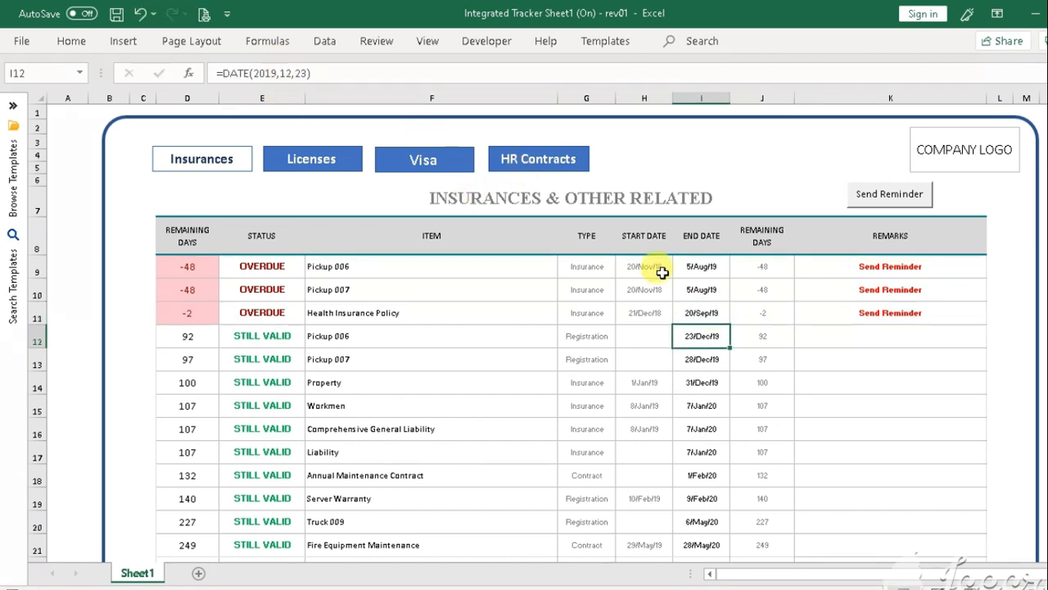
click(701, 313)
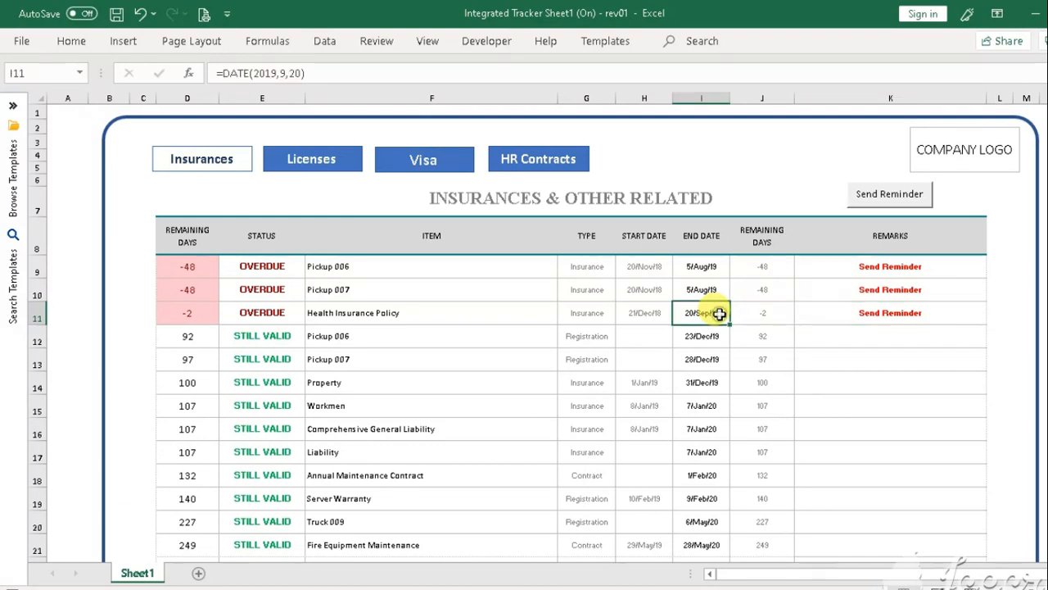
double_click(701, 313)
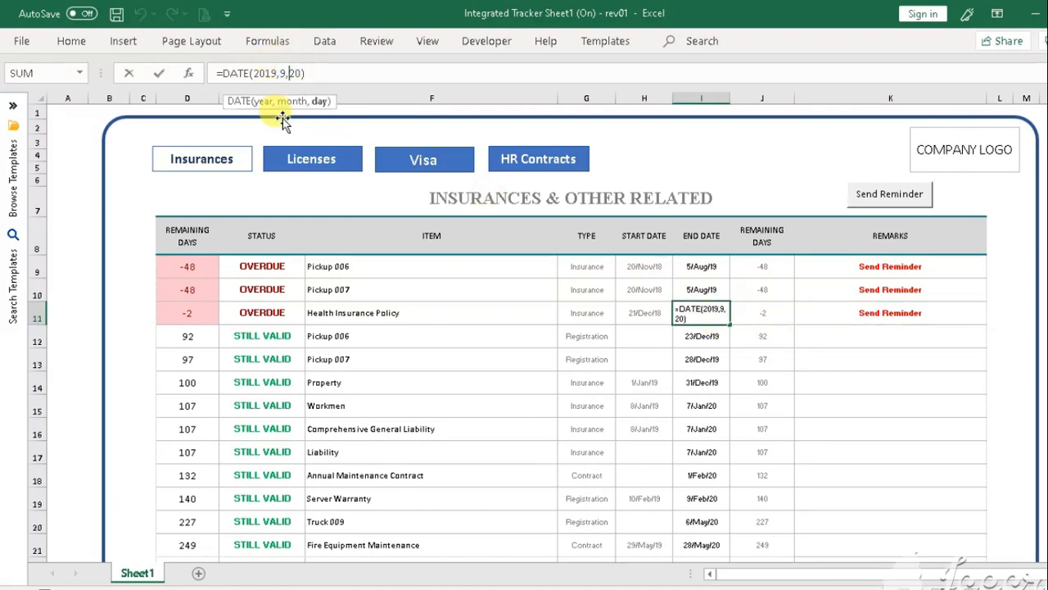